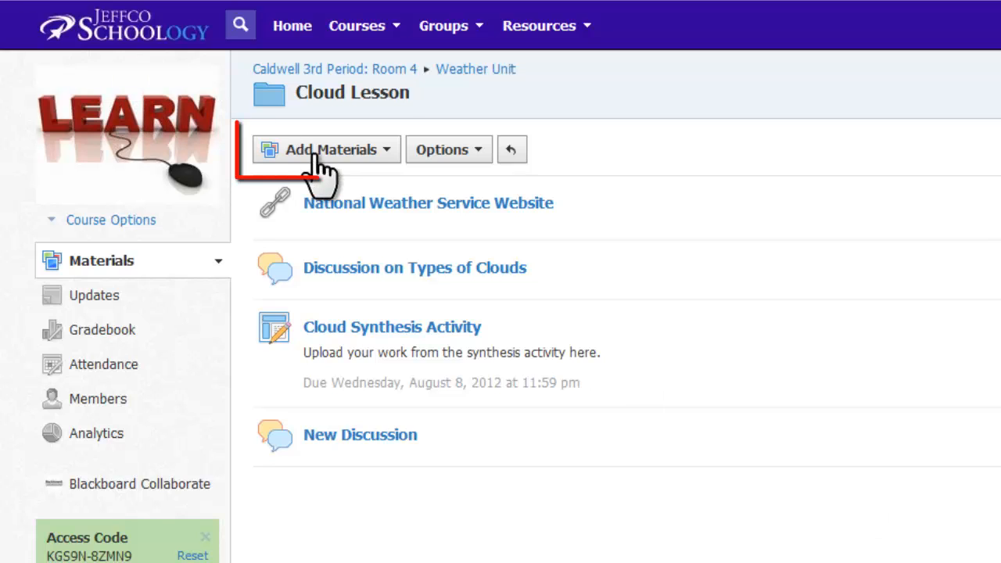
Step: From Add Materials in the Cloud Lesson folder, choose Add Online Test/Quiz
click(326, 149)
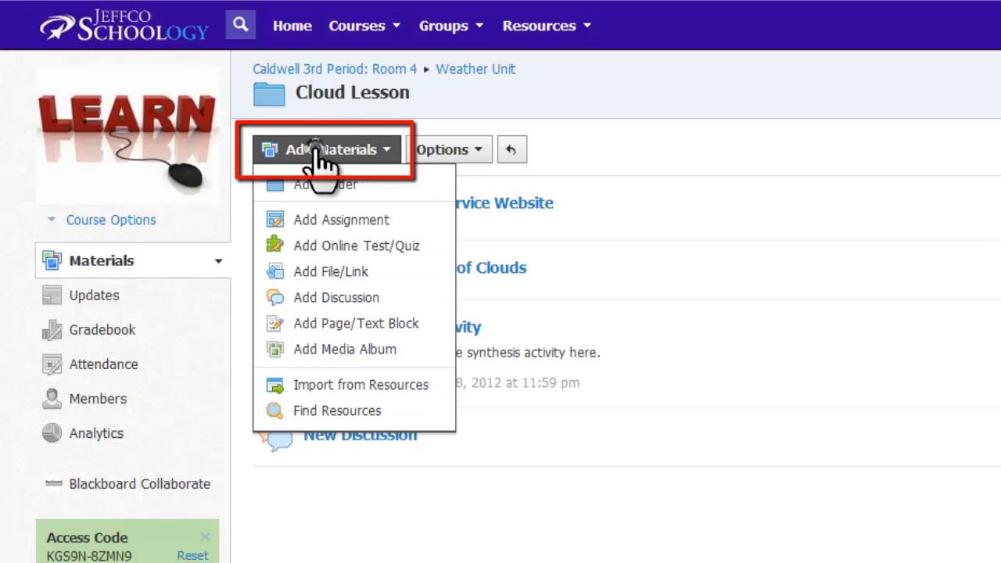
mouse_move(356, 245)
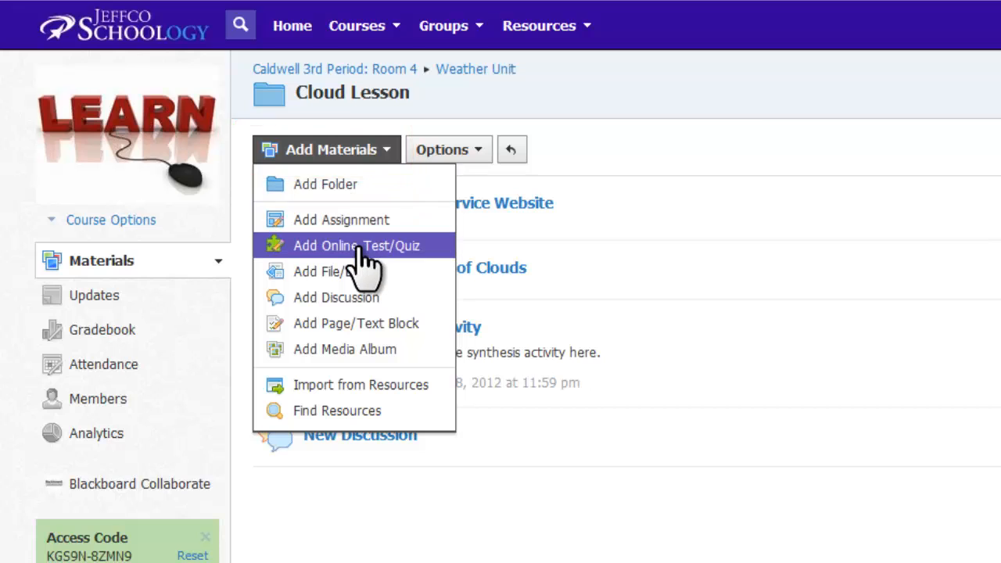
click(357, 246)
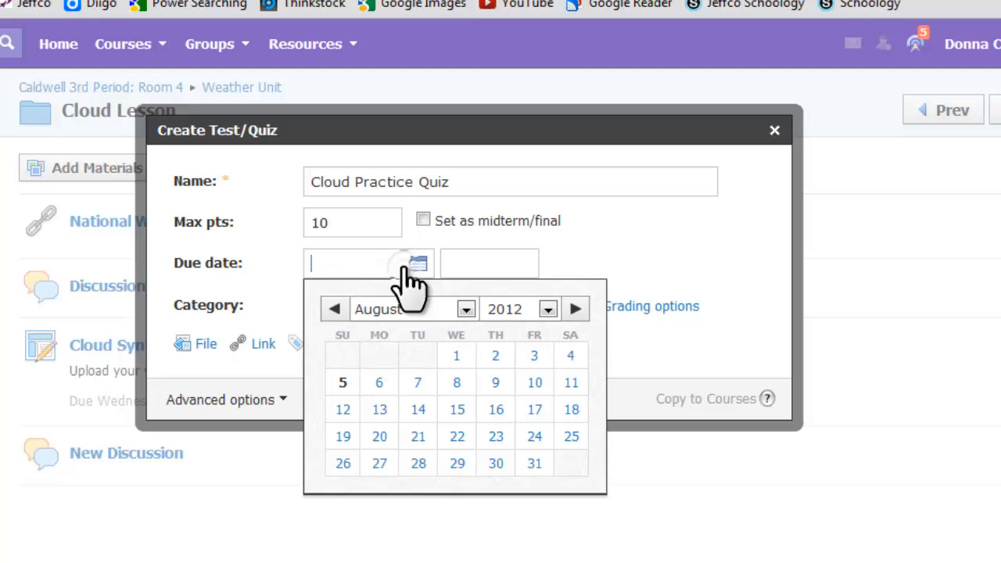
Step: Create 'Cloud Practice Quiz' worth 10 points, due 8/08/12, in Quizzes, with advanced options
click(457, 383)
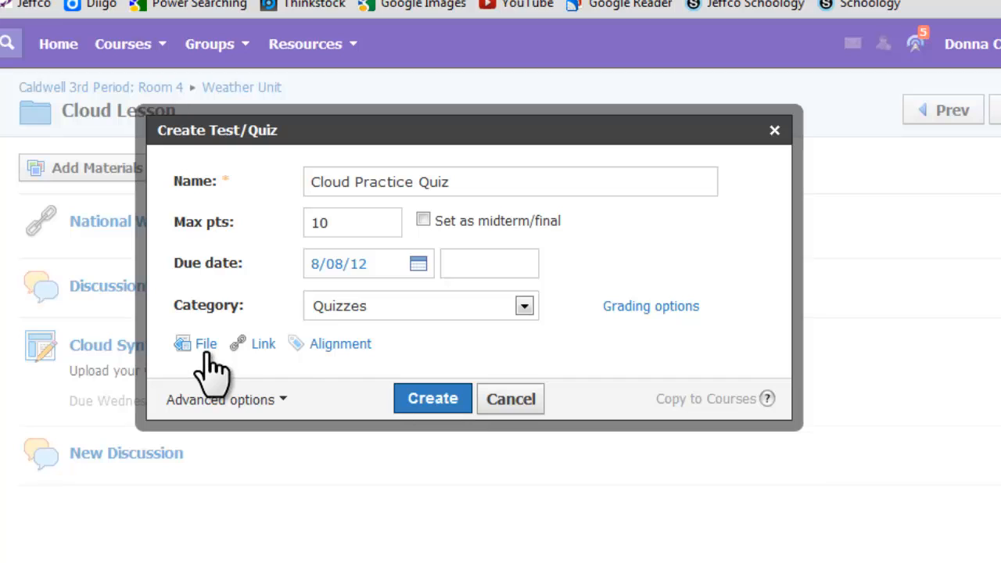
mouse_move(250, 368)
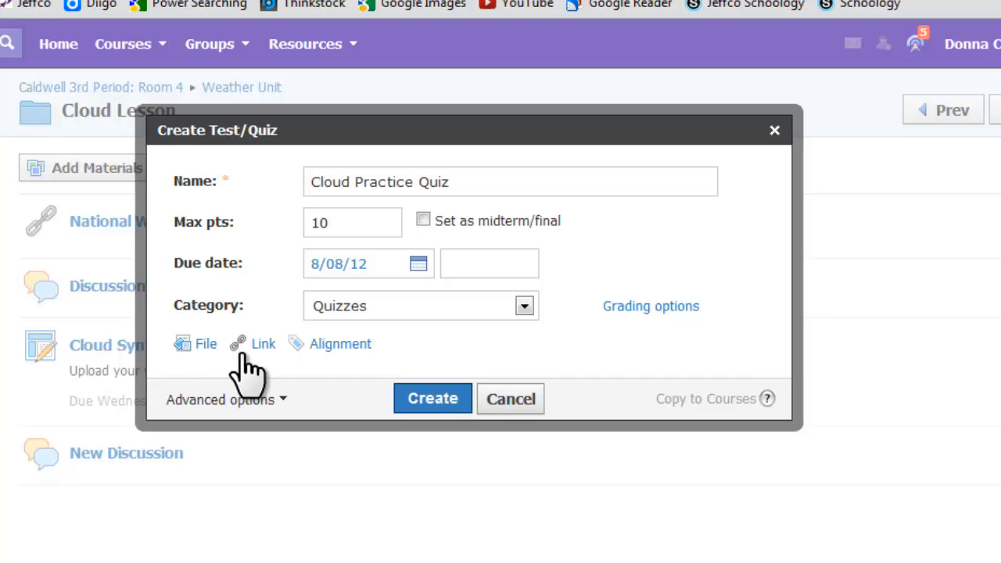
mouse_move(360, 379)
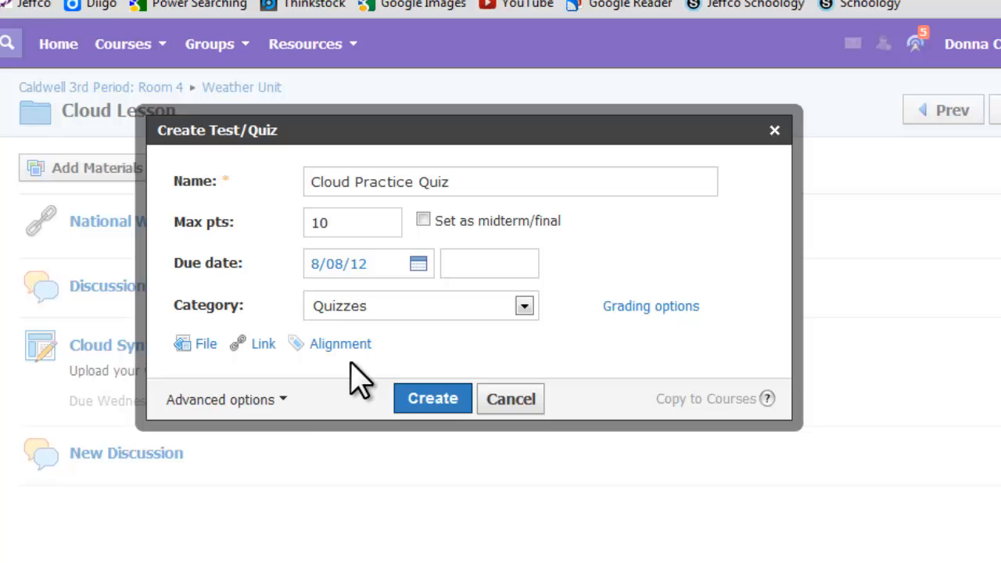
click(221, 399)
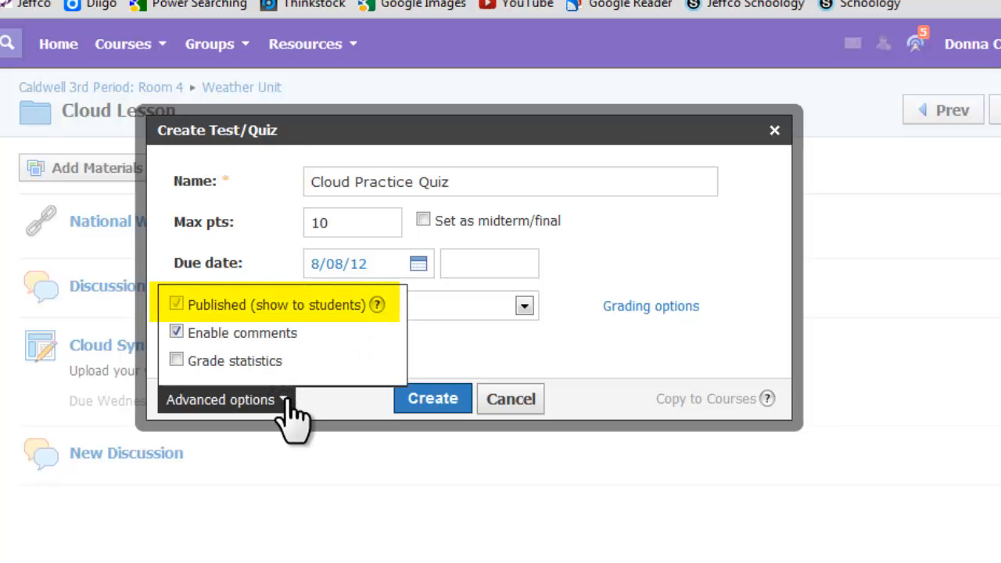
mouse_move(333, 336)
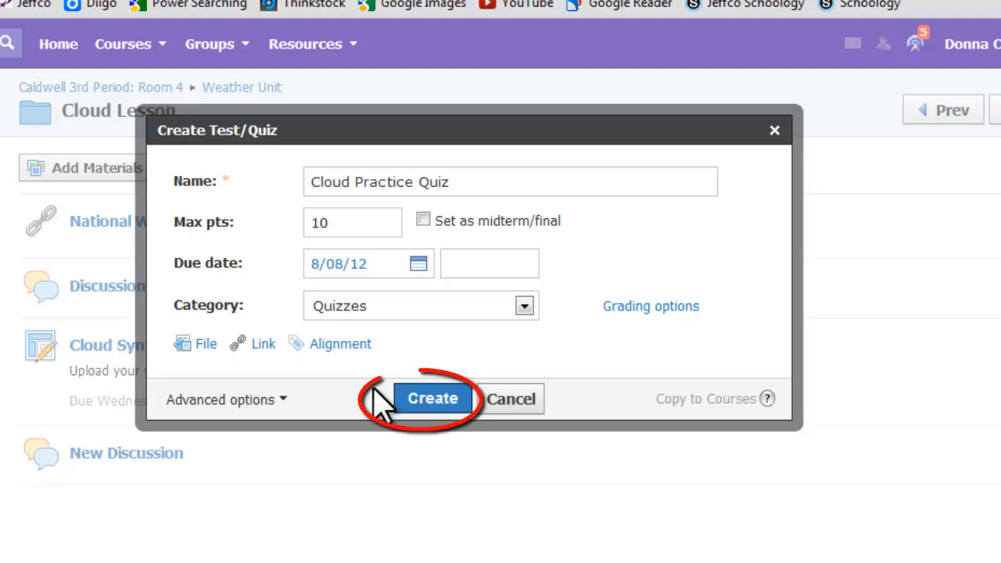
click(432, 399)
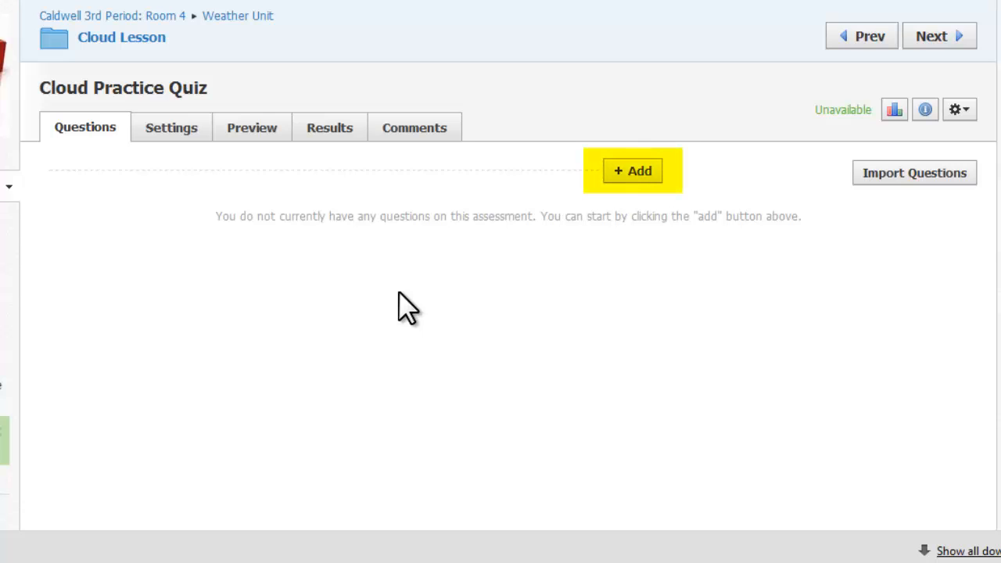
Step: Add a new True/False question from the Questions tab's + Add menu
click(632, 170)
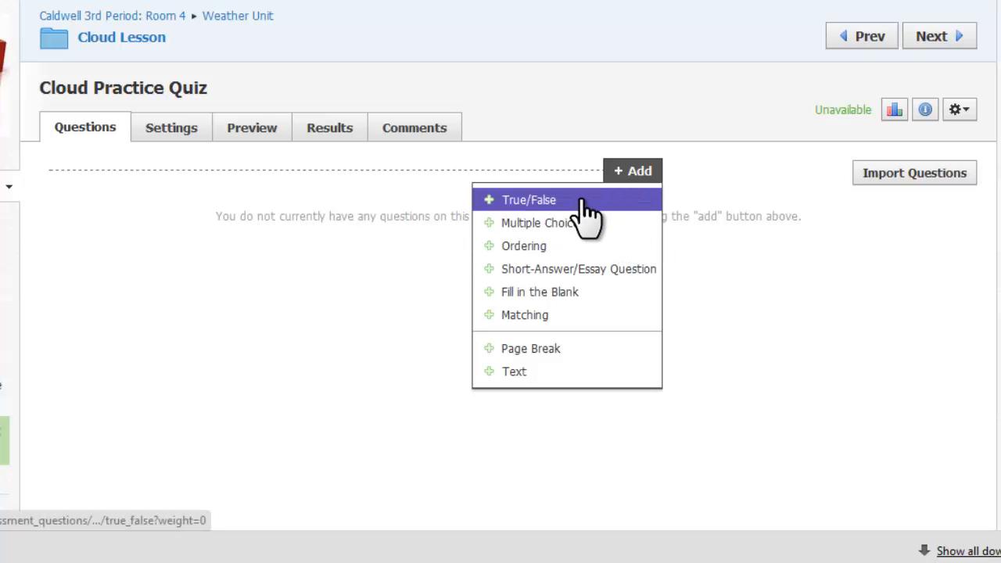
click(528, 200)
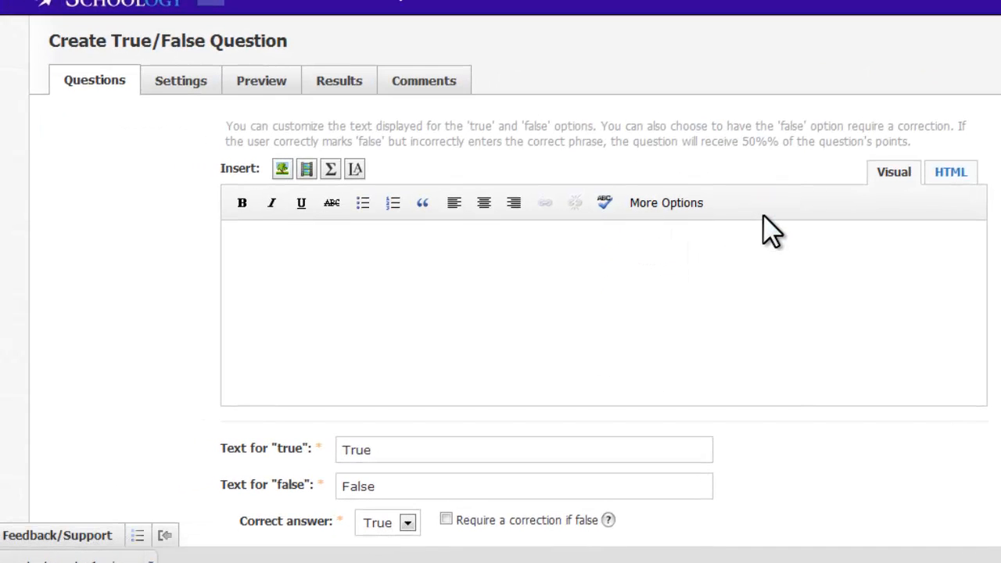
Step: Write 'True or False -- This is a cumulus cloud' with image, True correct, 1 point
click(281, 169)
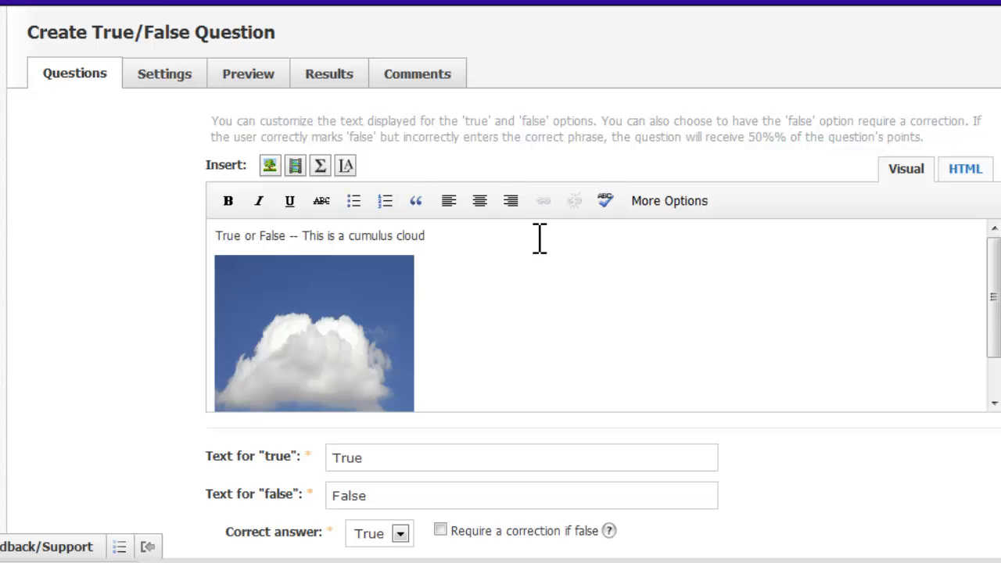
scroll(down, 3)
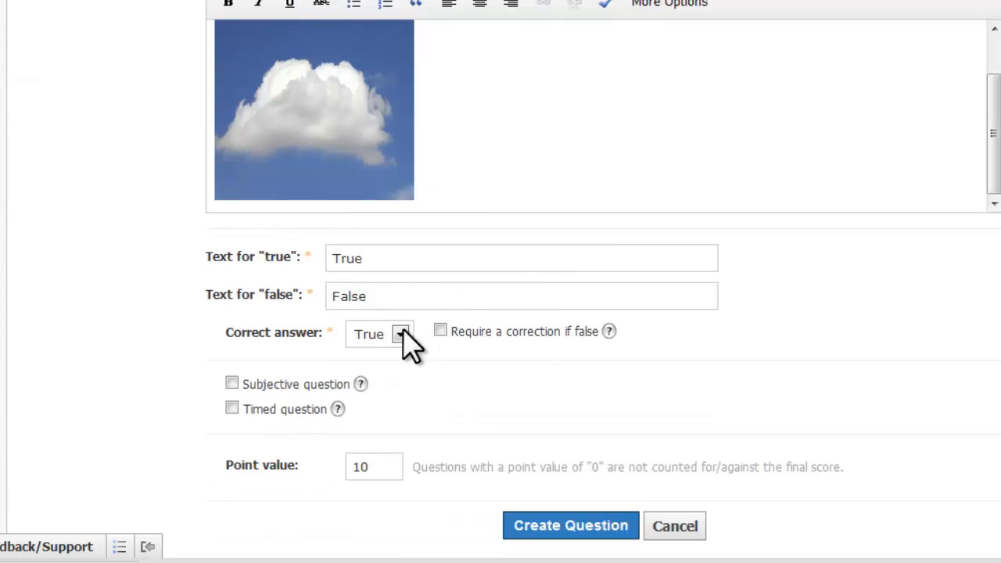
click(400, 334)
text(1)
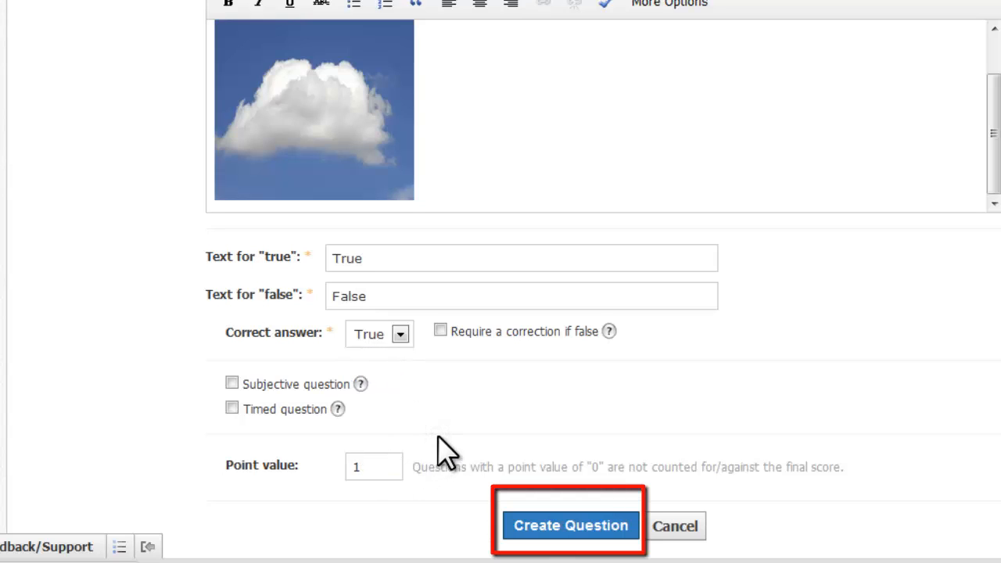
mouse_move(575, 536)
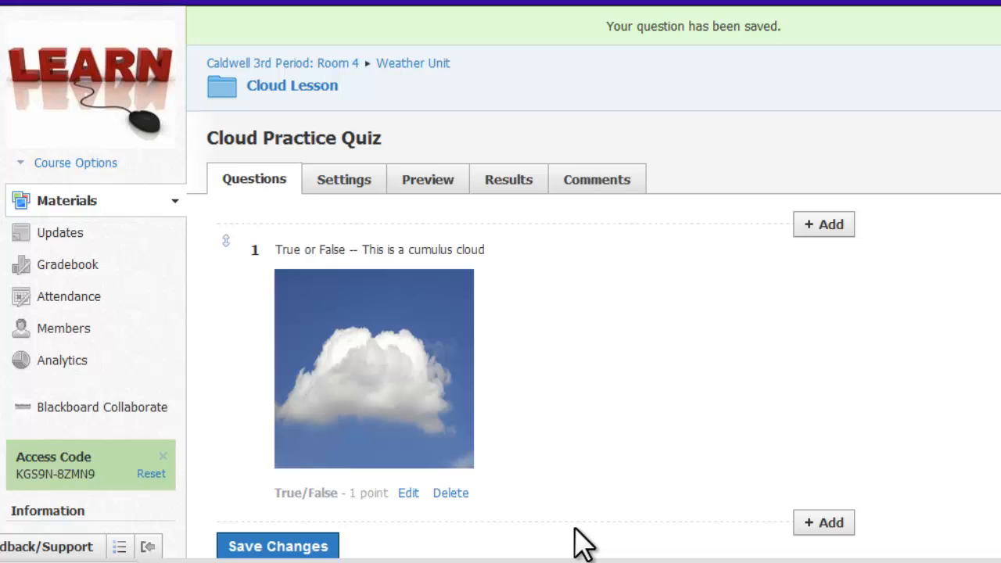
Step: Add unlimited-retake practice instructions and make the quiz available in a date range from 8/07/12
click(344, 179)
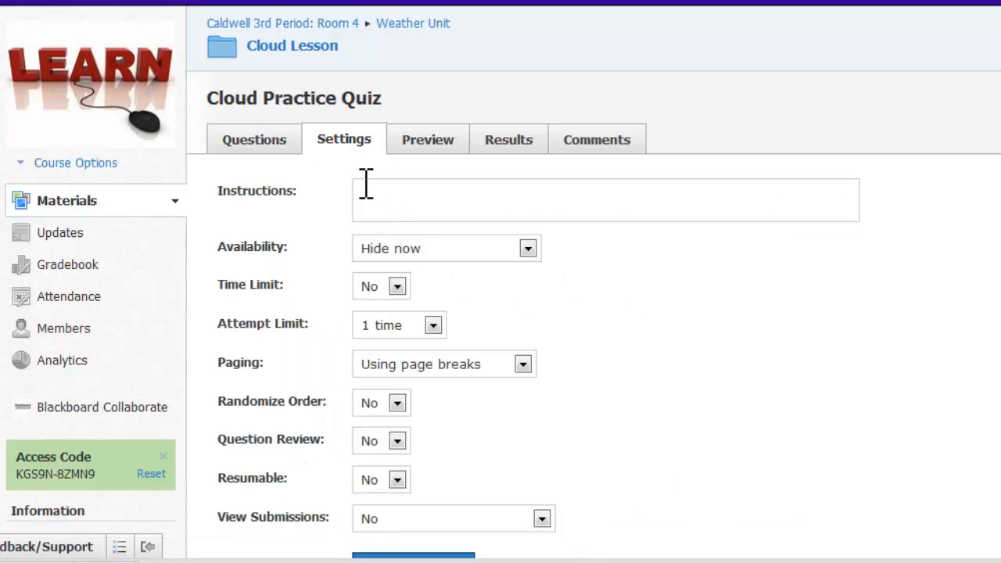
text(This is a practice quiz. You can take it as many times as you like.)
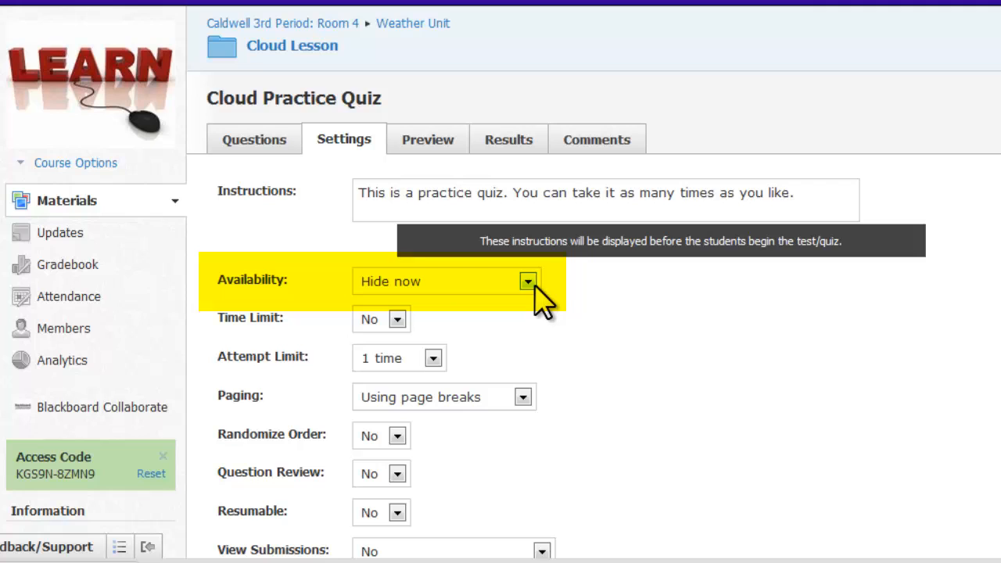
click(528, 281)
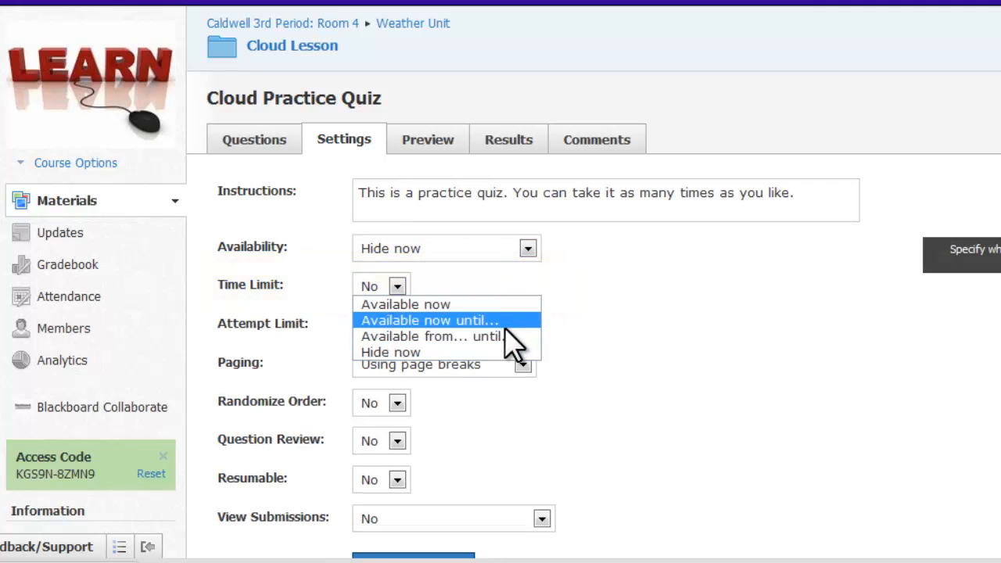
click(431, 335)
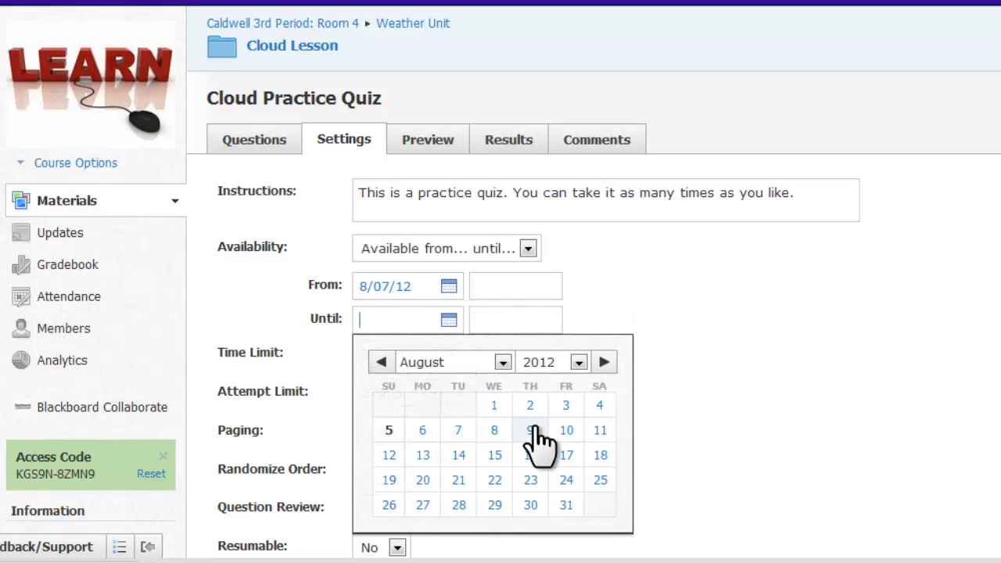
Step: Set availability until 8/09/12, unlimited attempts, and randomized question order
click(530, 431)
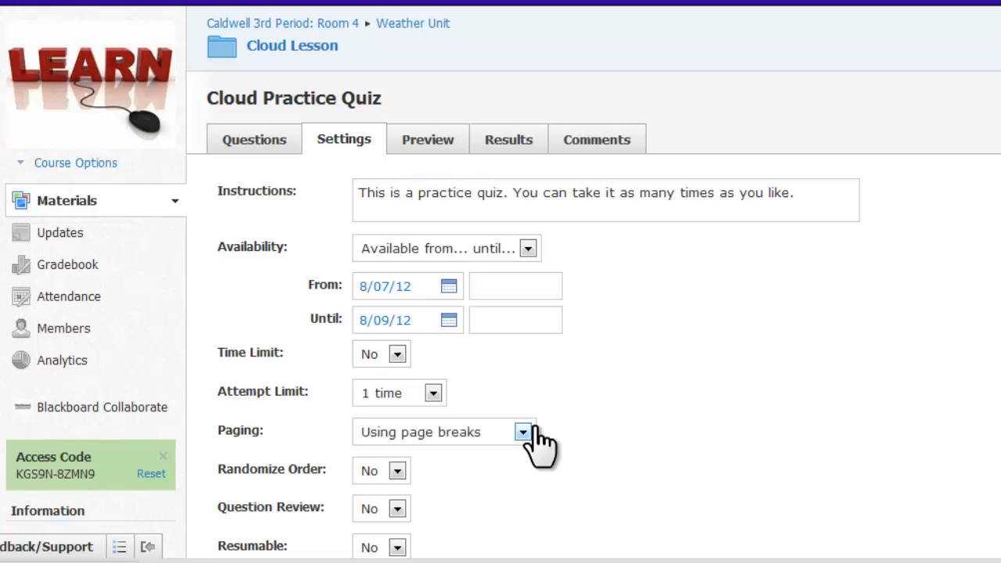
mouse_move(536, 434)
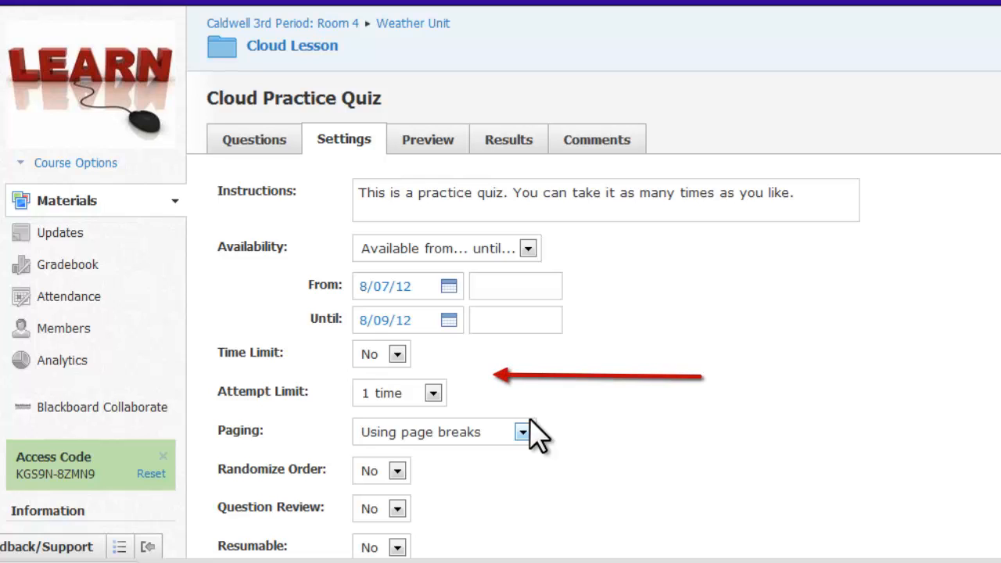
click(432, 393)
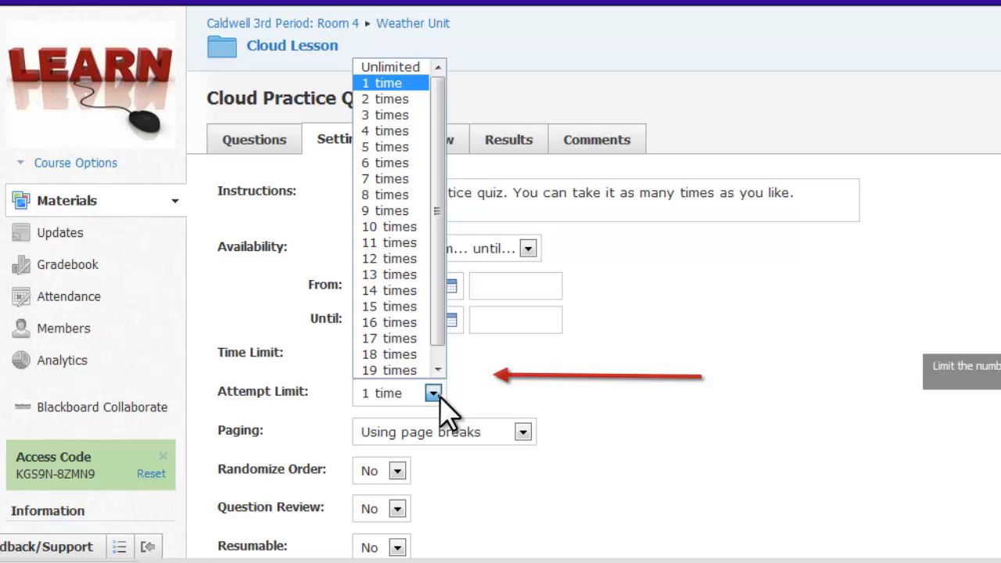
click(389, 66)
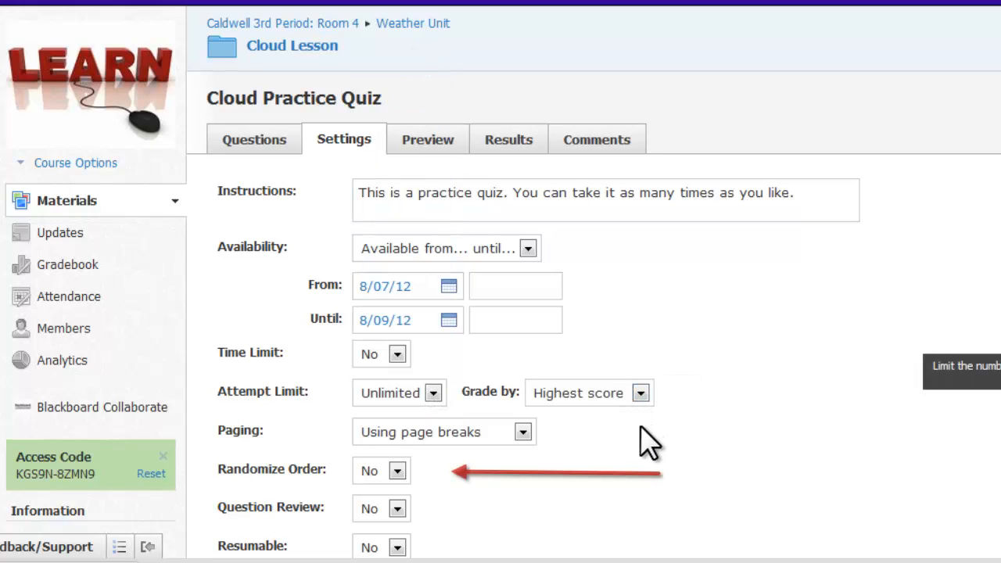
click(381, 470)
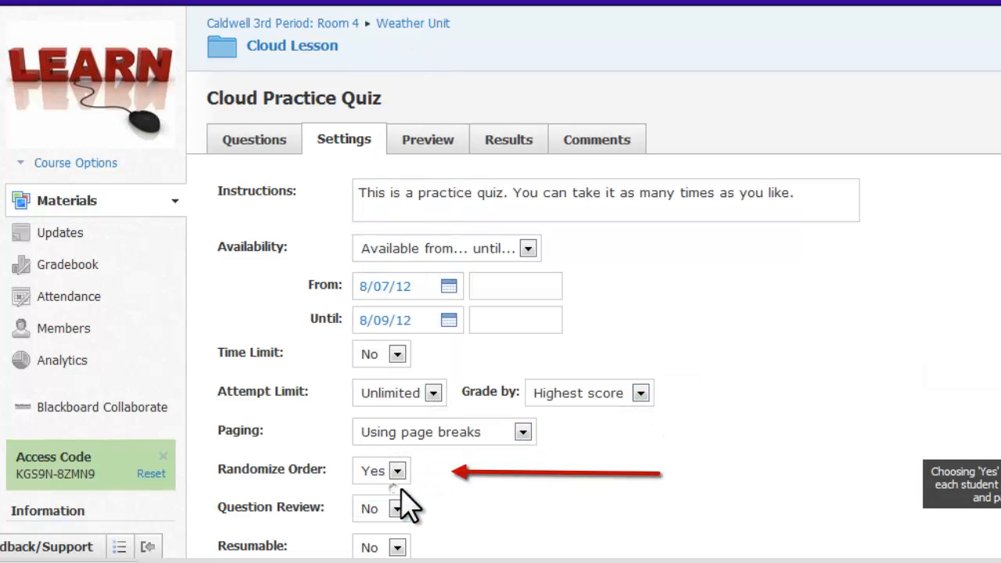
mouse_move(556, 509)
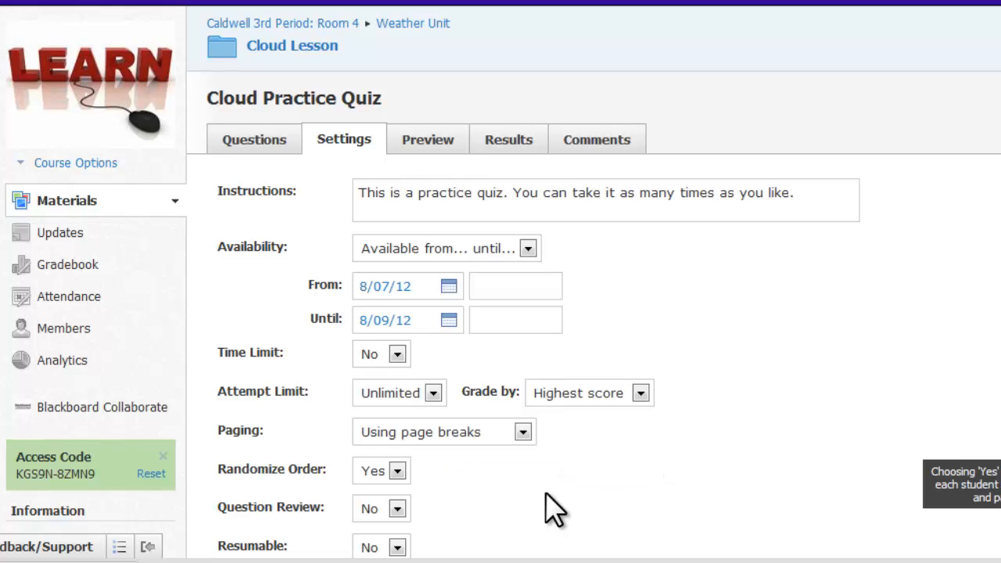
Step: Allow question review and let students view submissions with correct answers
scroll(down, 3)
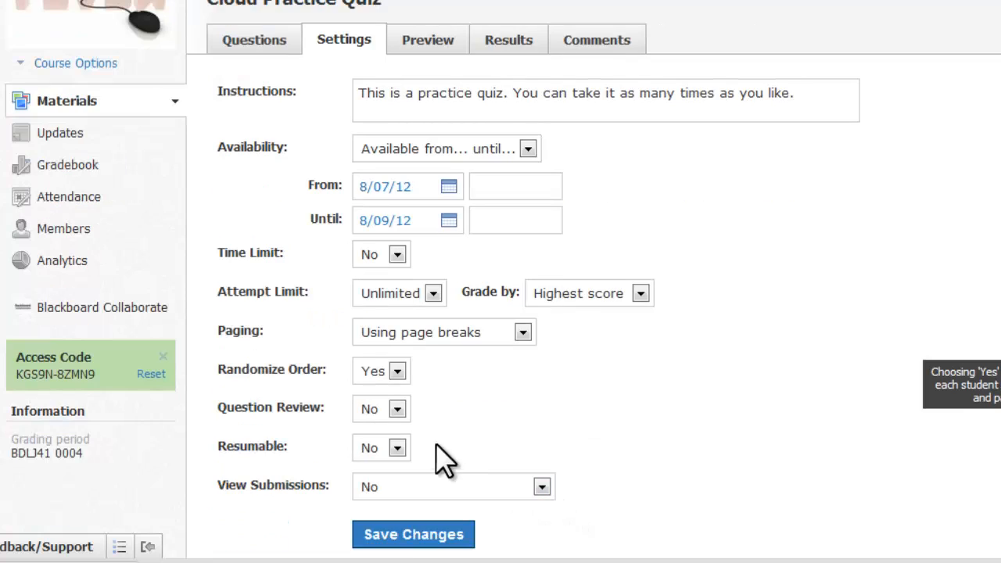
click(396, 408)
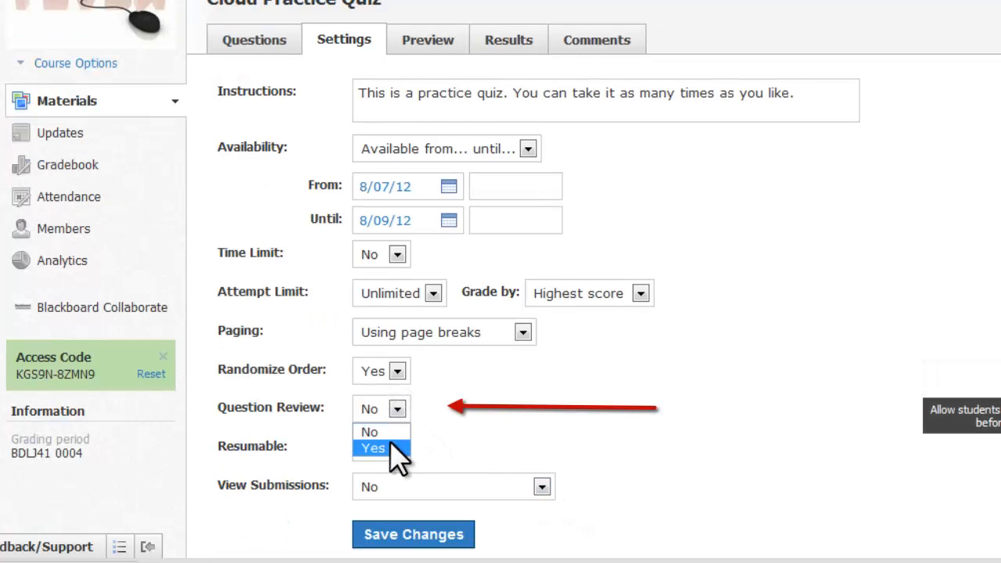
click(373, 447)
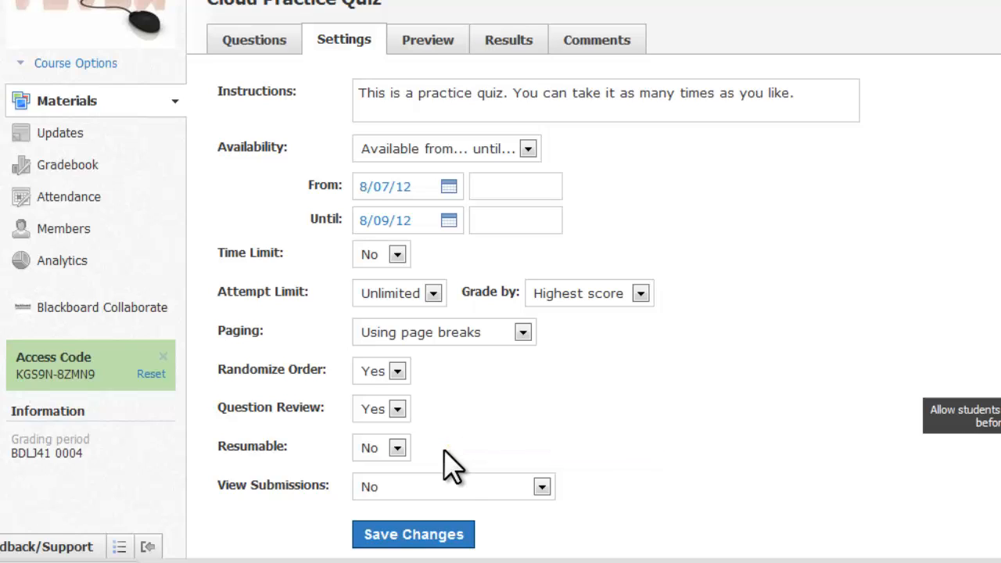
click(542, 486)
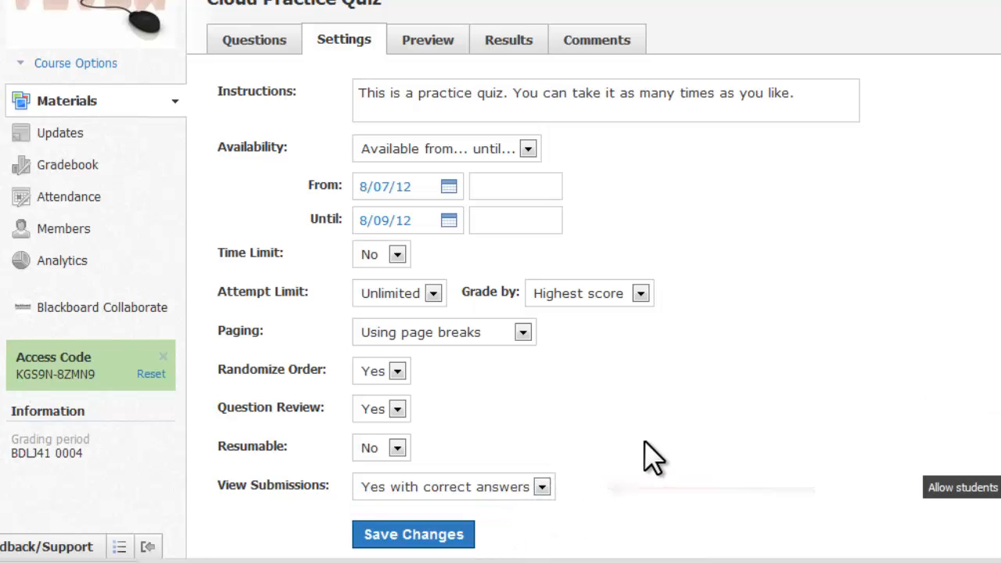
click(454, 486)
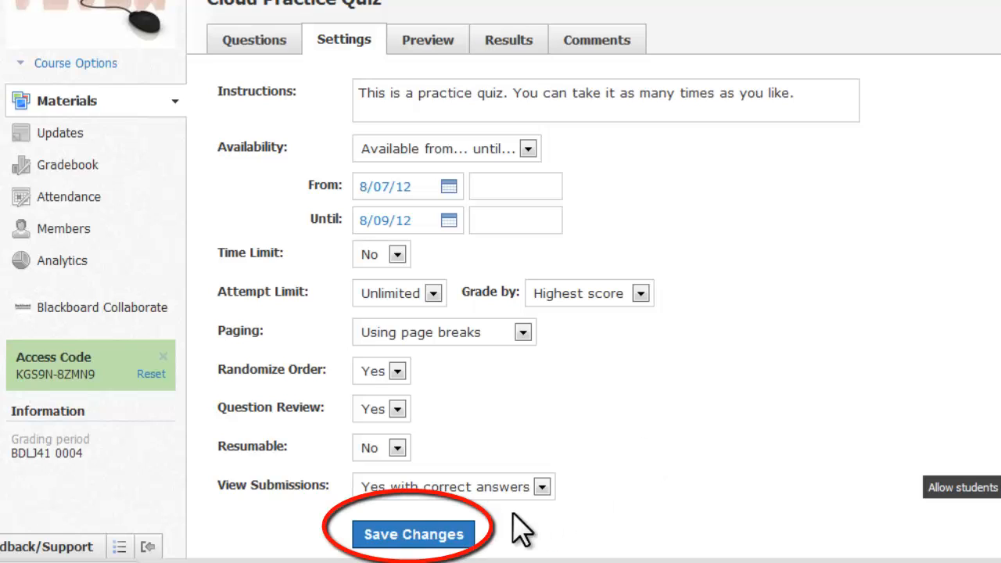
Step: Save the quiz settings, preview the quiz, then view results showing two students with no attempts
click(414, 534)
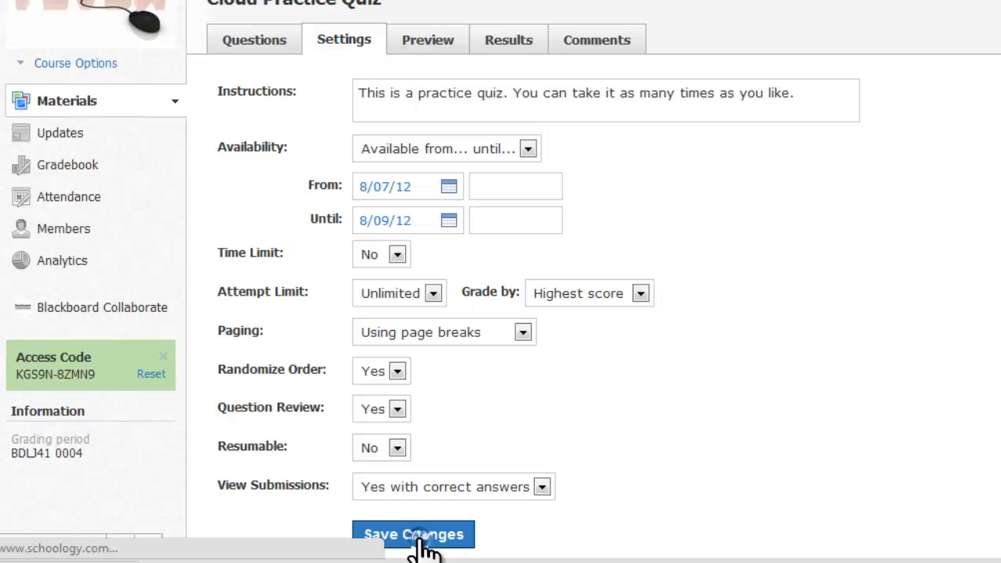
click(414, 534)
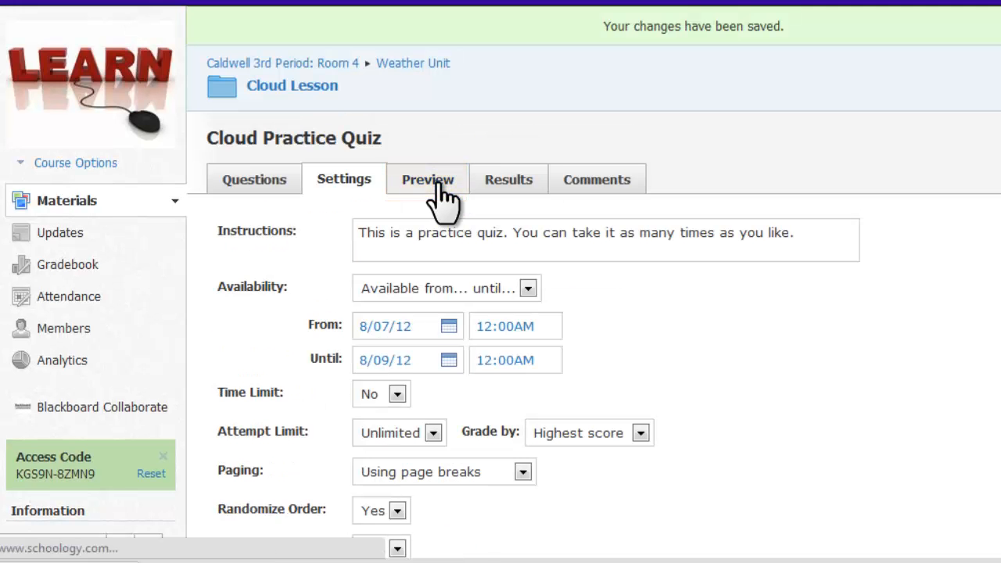
click(427, 179)
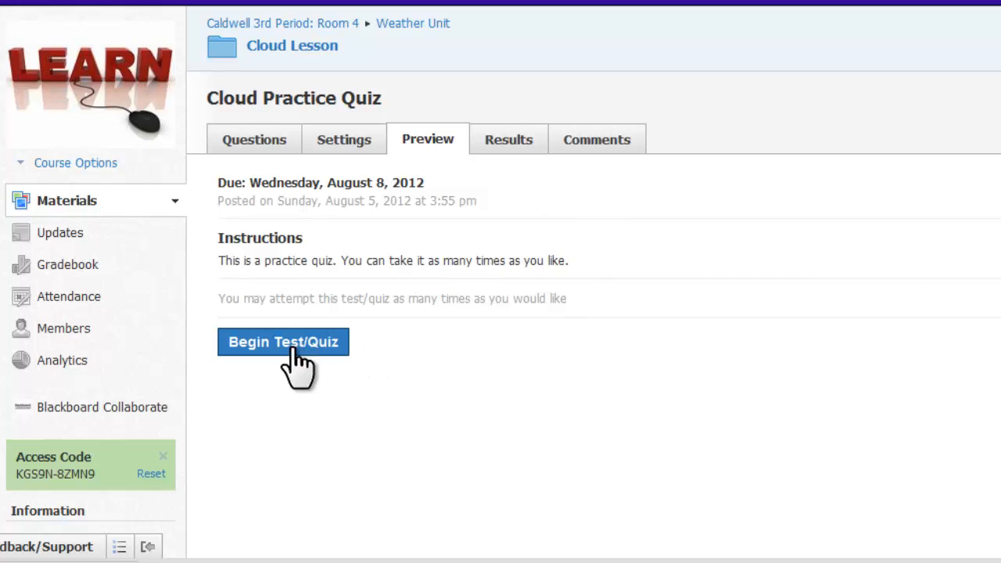
click(509, 139)
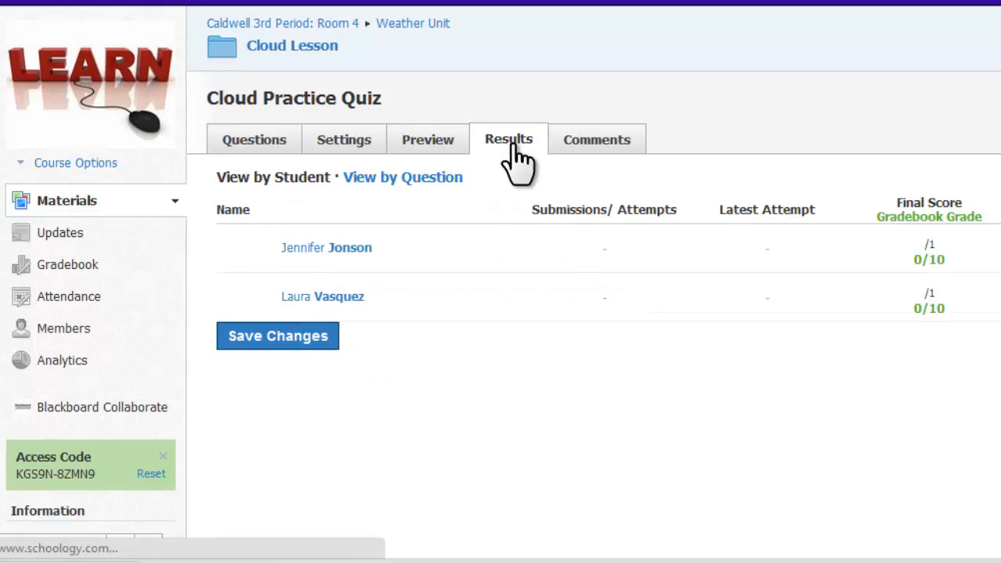
click(508, 139)
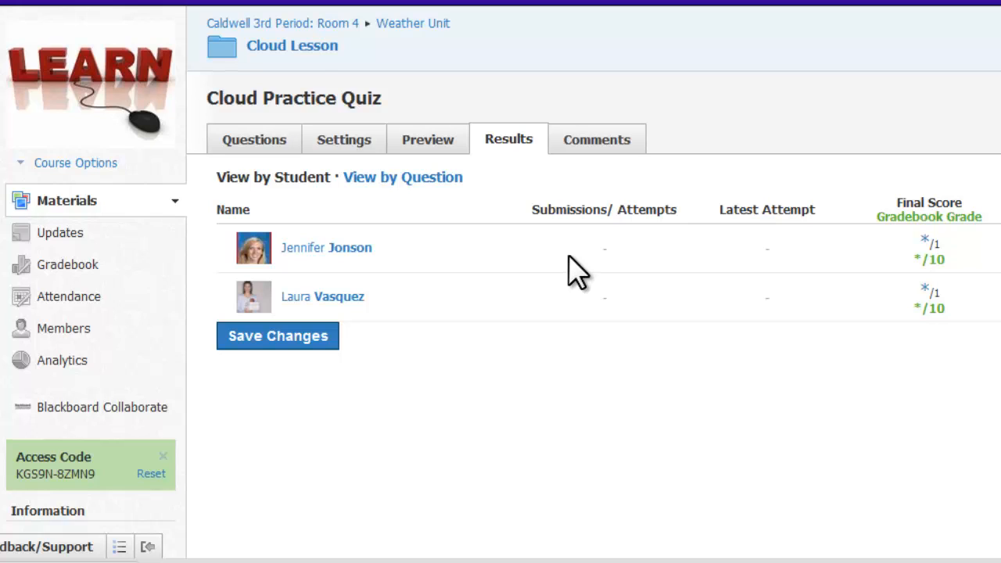
Step: Go back to Cloud Lesson and reopen Cloud Practice Quiz's cumulus question list
click(292, 45)
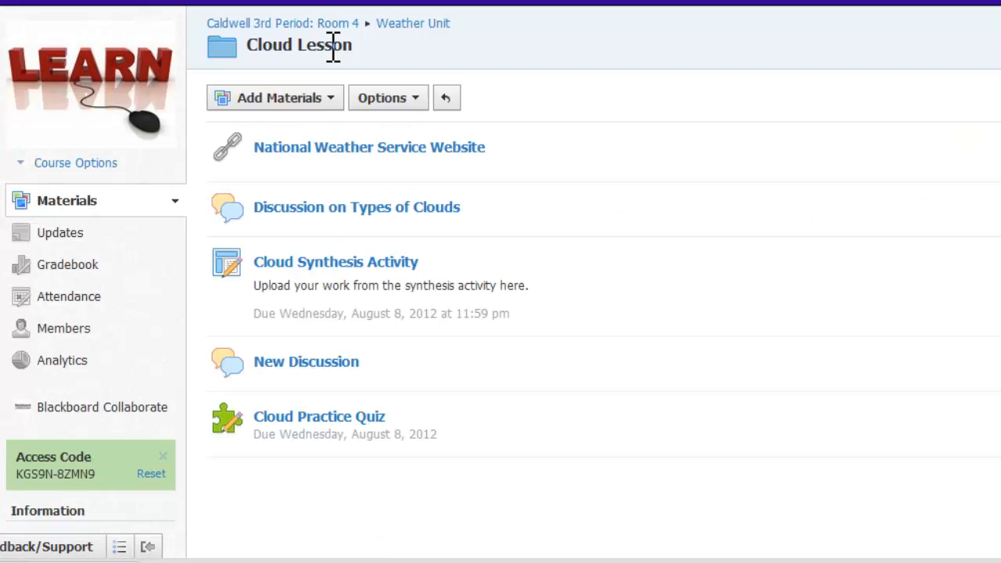
mouse_move(312, 442)
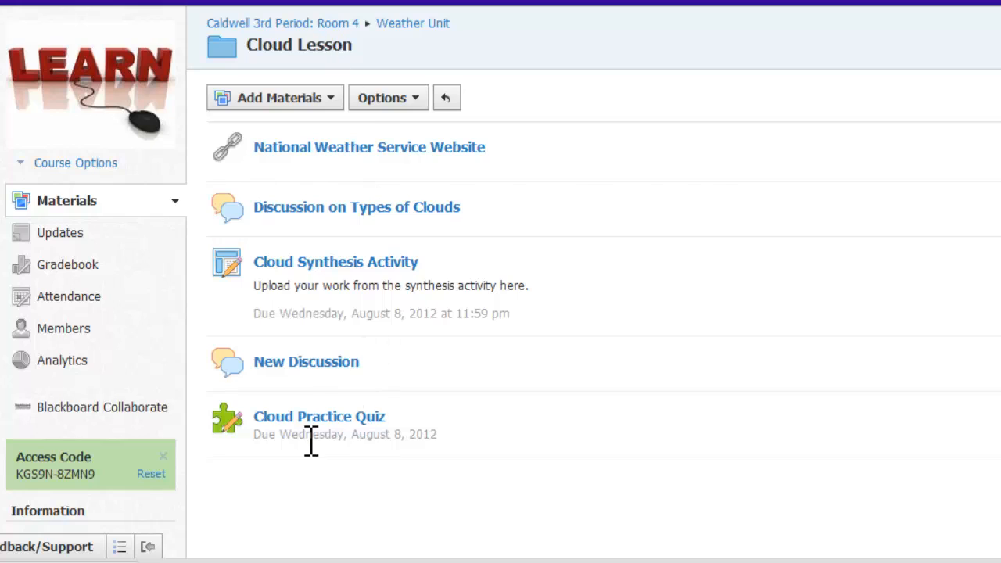
click(320, 416)
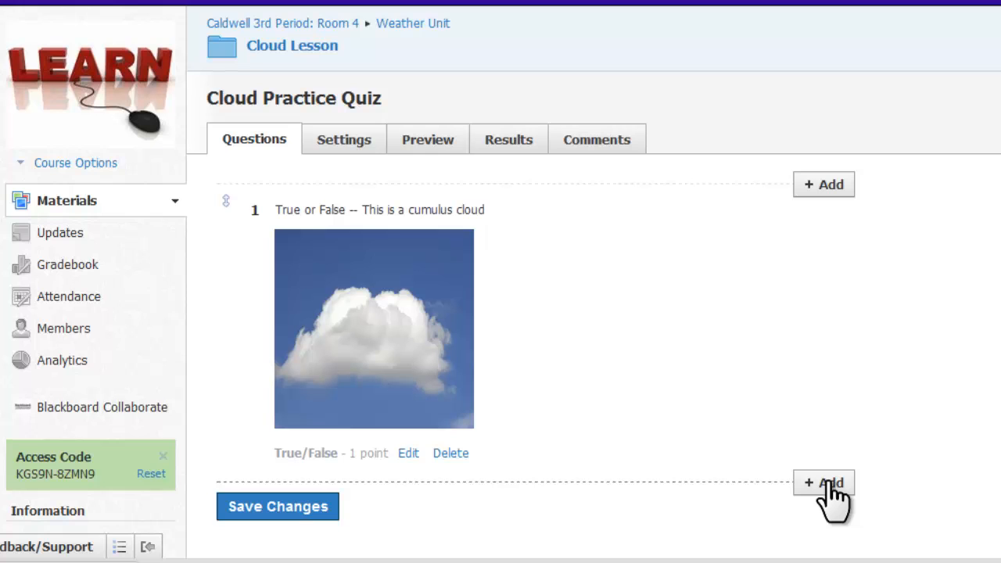
mouse_move(888, 391)
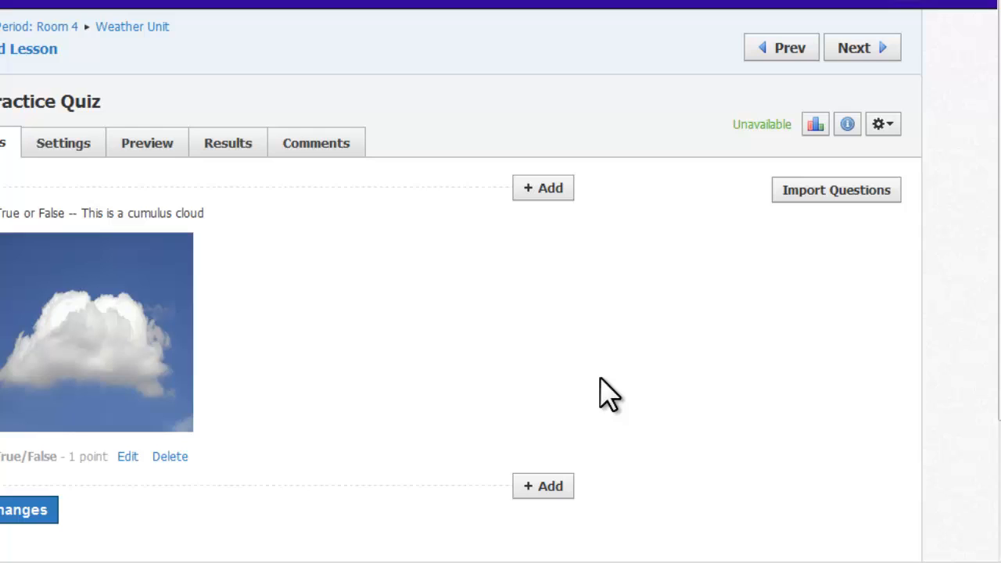
mouse_move(881, 126)
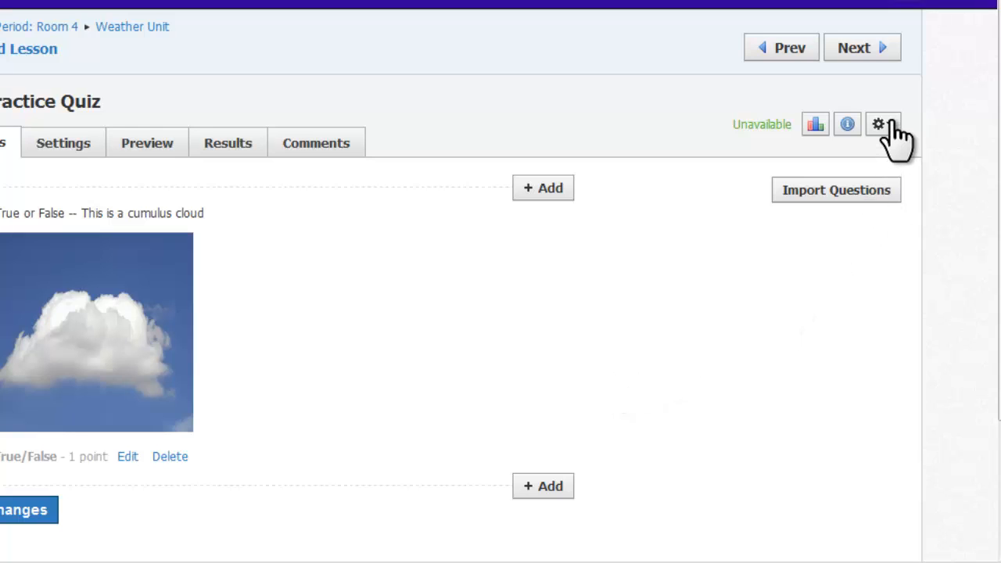
click(882, 124)
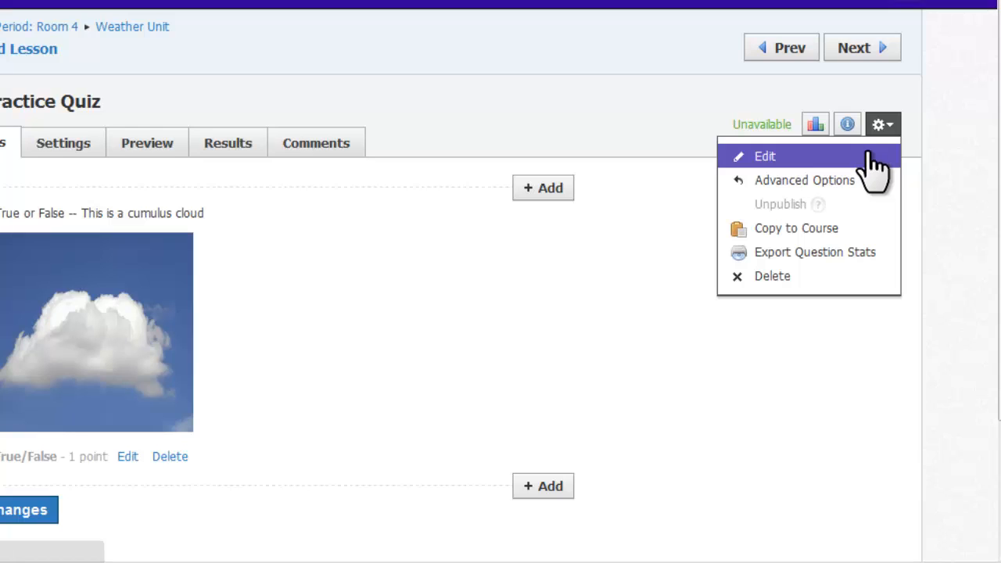
click(764, 156)
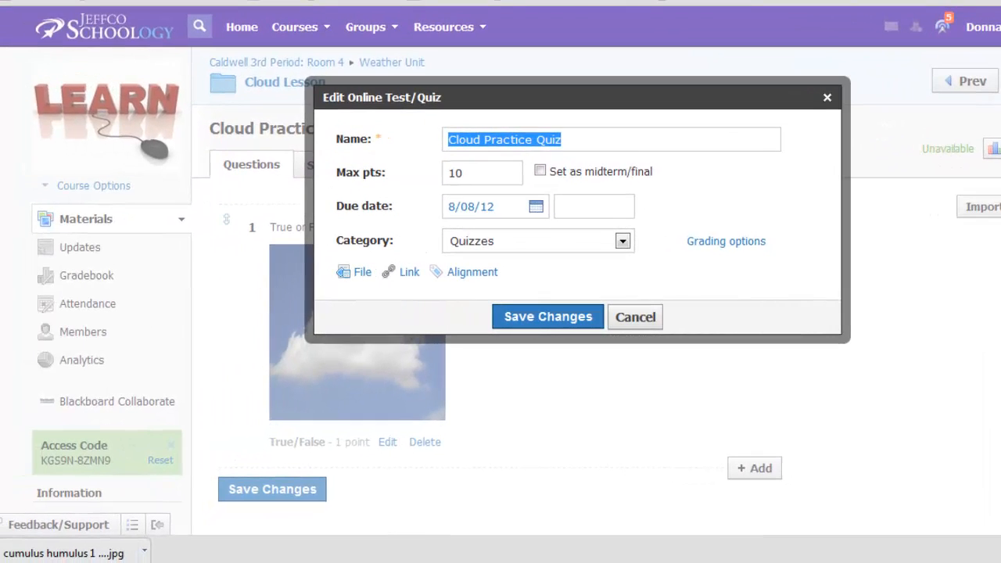
click(635, 317)
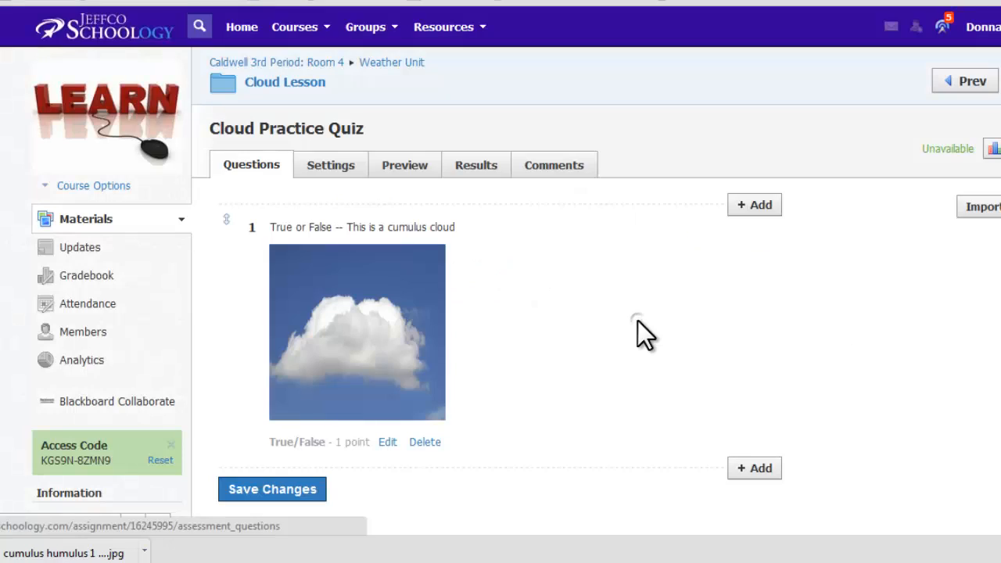